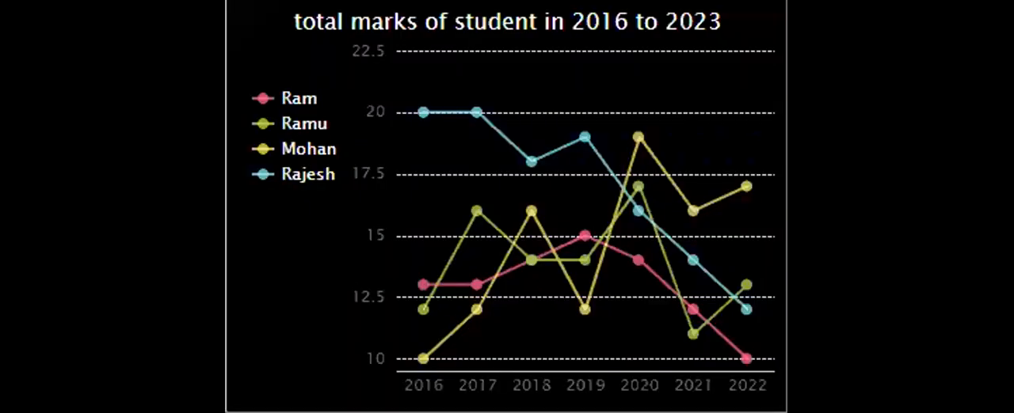
pyautogui.moveTo(423, 111)
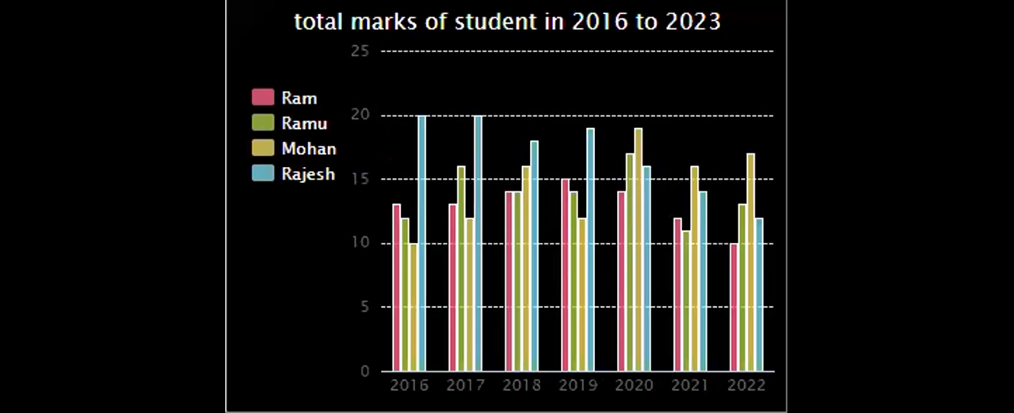
pyautogui.moveTo(422, 119)
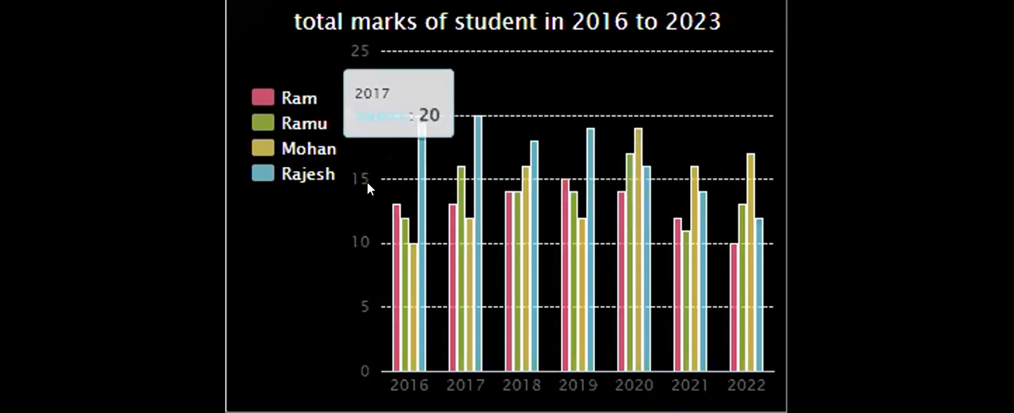
pyautogui.moveTo(428, 150)
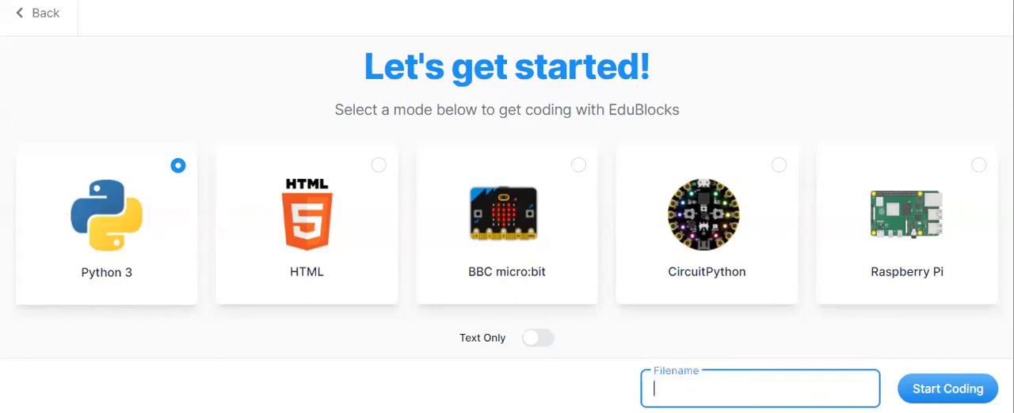
# Enter 'Graph' as the new Python 3 project's filename
pyautogui.write('Gra')
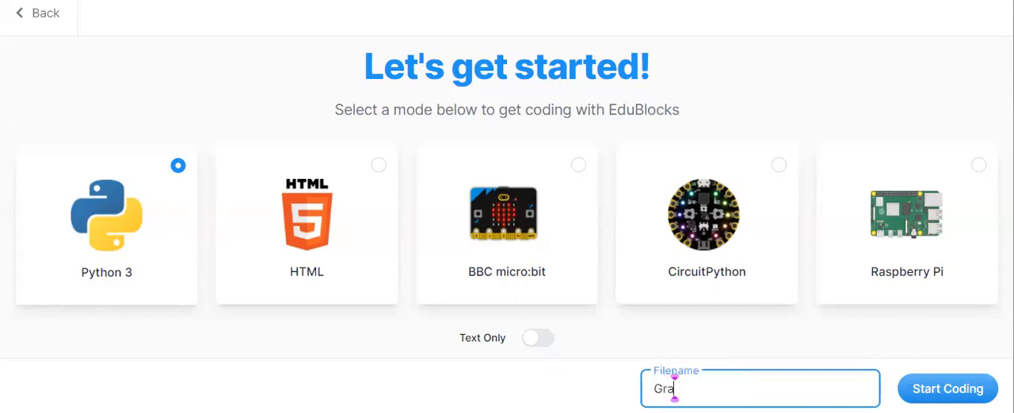
pyautogui.write('ph')
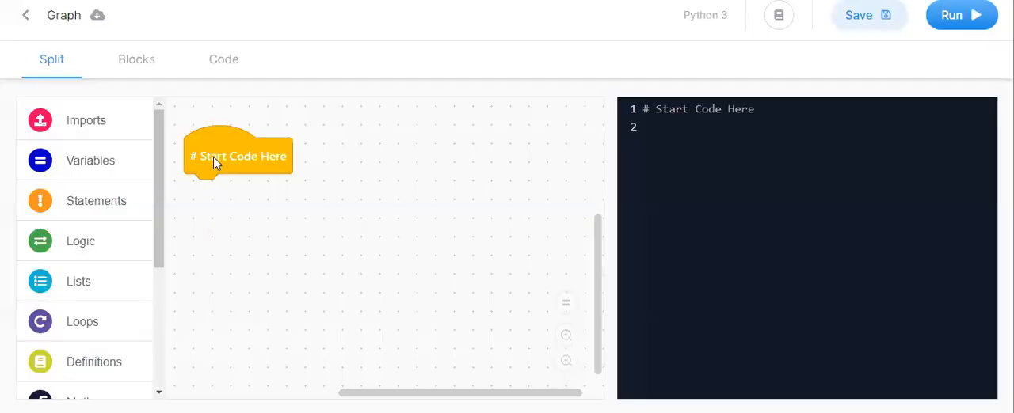
# Attach an 'import pygal' block beneath the '# Start Code Here' block
pyautogui.moveTo(237, 156); pyautogui.dragTo(283, 144)
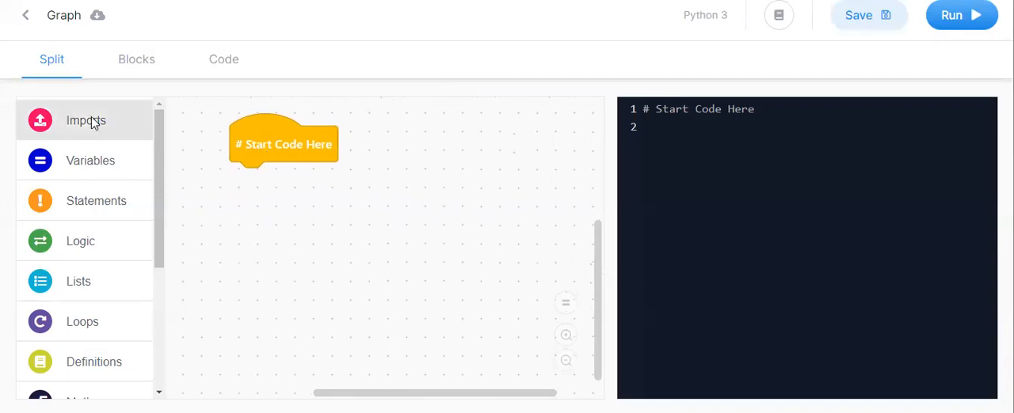
pyautogui.click(85, 120)
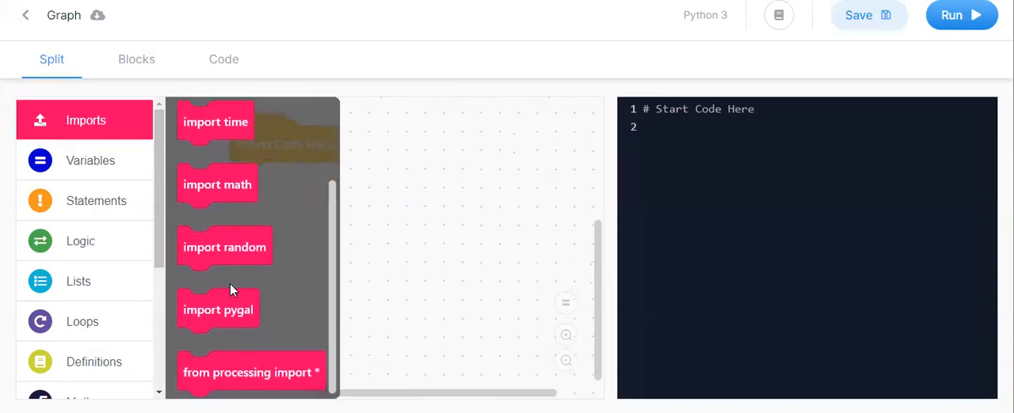
pyautogui.moveTo(218, 309); pyautogui.dragTo(270, 183)
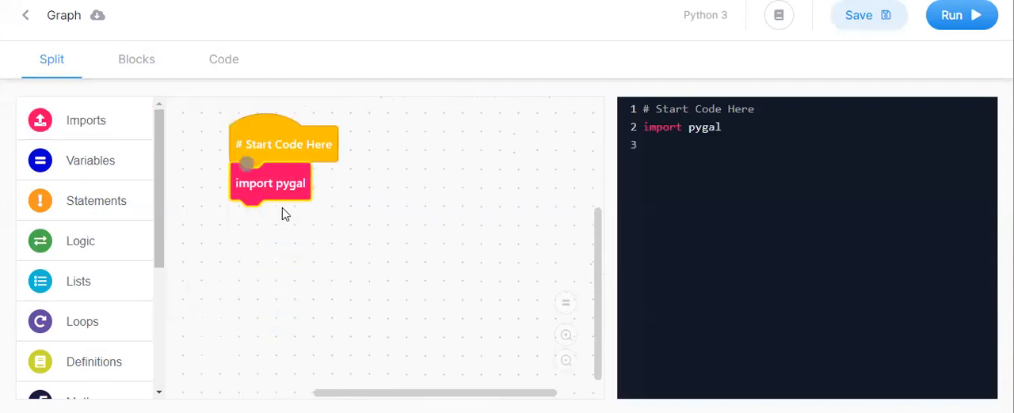
pyautogui.click(85, 119)
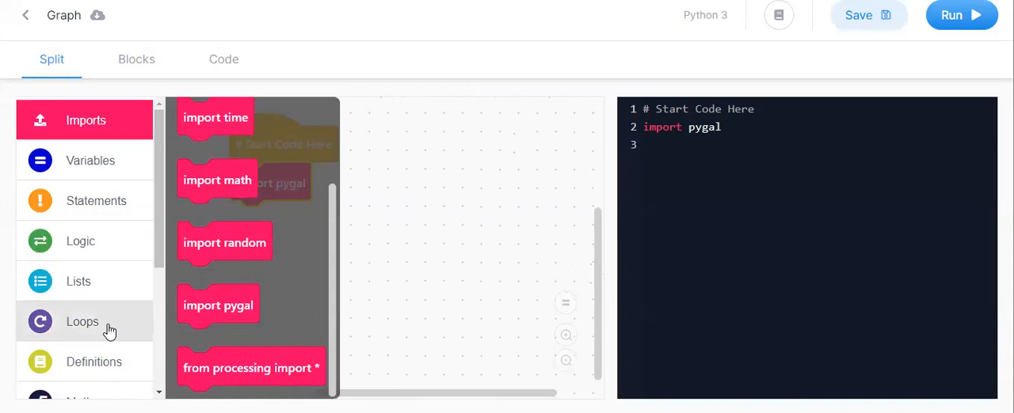
# Add a name = pygal.Line() block and enter 20 as its argument
pyautogui.click(85, 255)
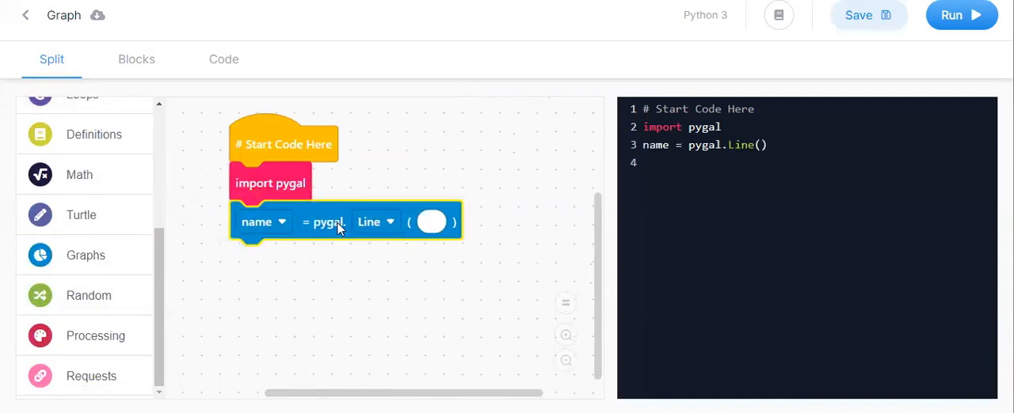
pyautogui.click(431, 222)
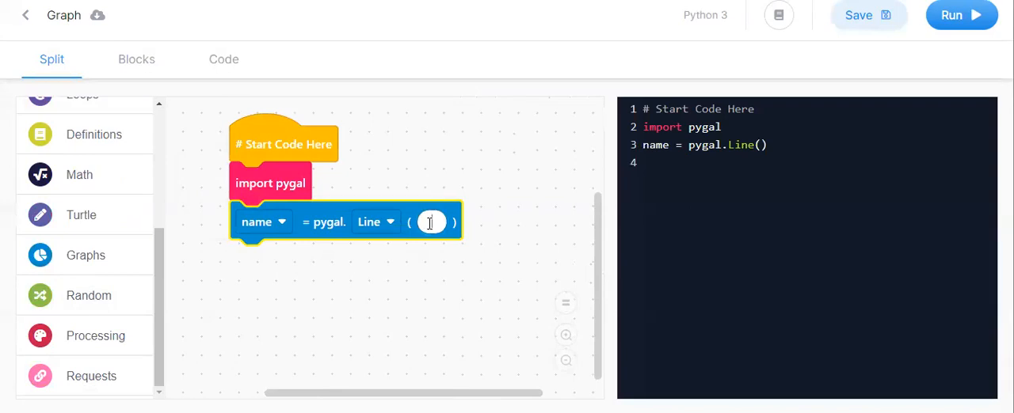
pyautogui.click(370, 222)
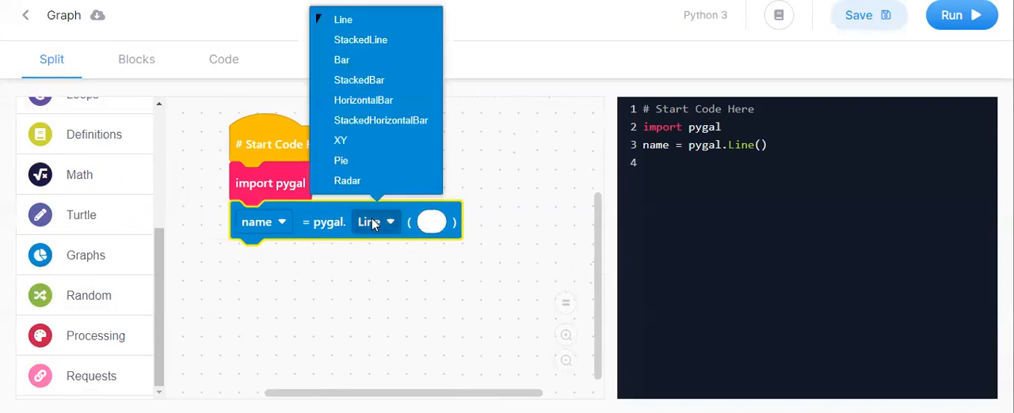
pyautogui.moveTo(370, 41)
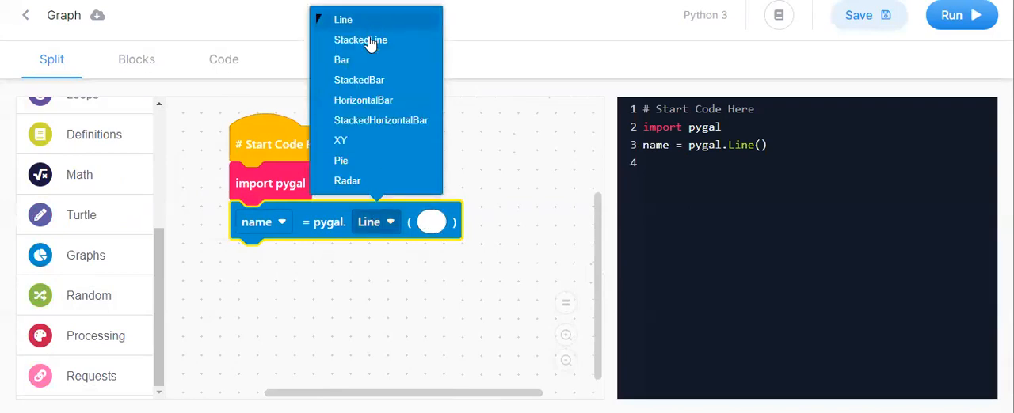
pyautogui.moveTo(398, 99)
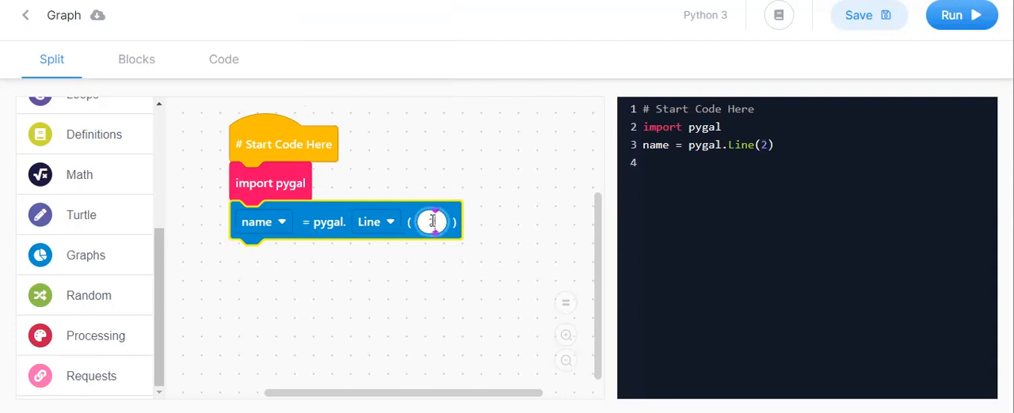
pyautogui.write('20')
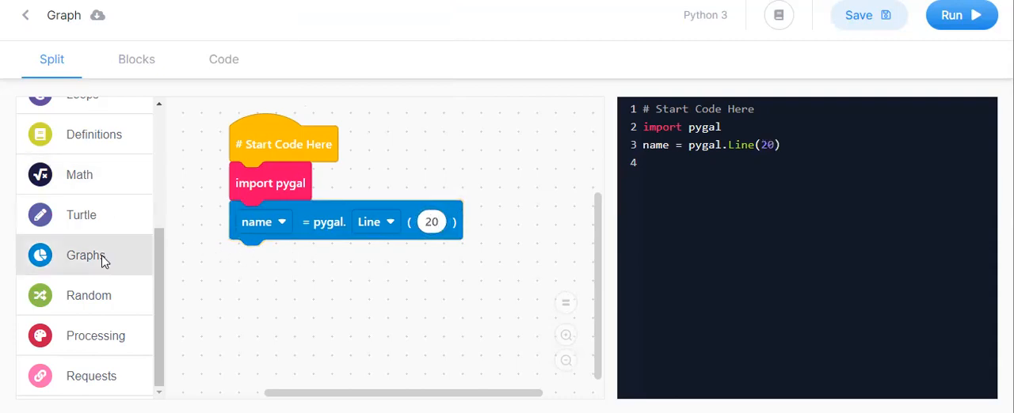
pyautogui.click(85, 255)
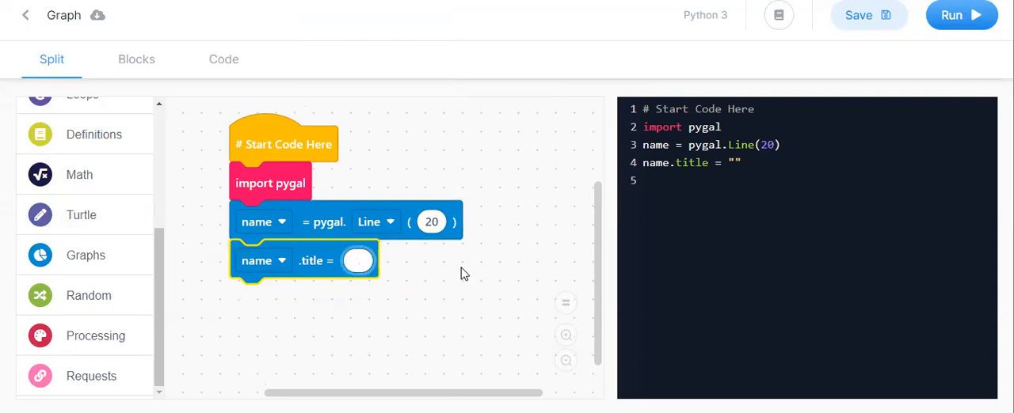
# Type 'Total marks of students in 2013 to 2022' into the .title field, fixing typos
pyautogui.write('T')
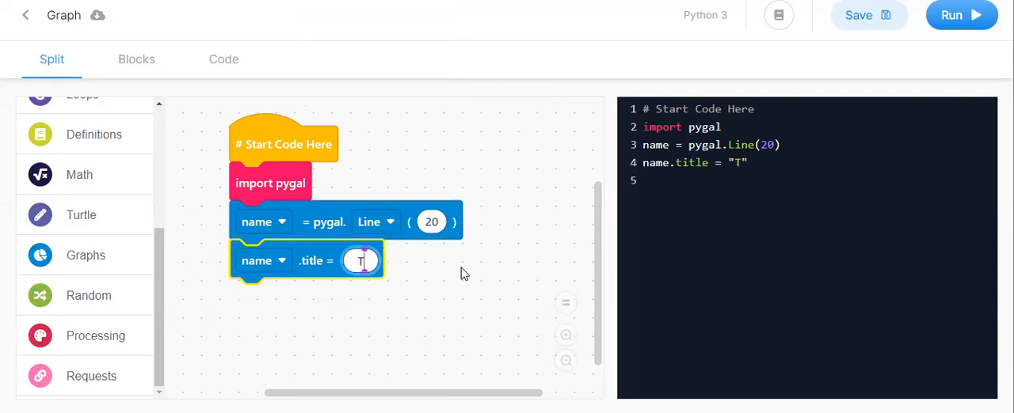
pyautogui.write('atal')
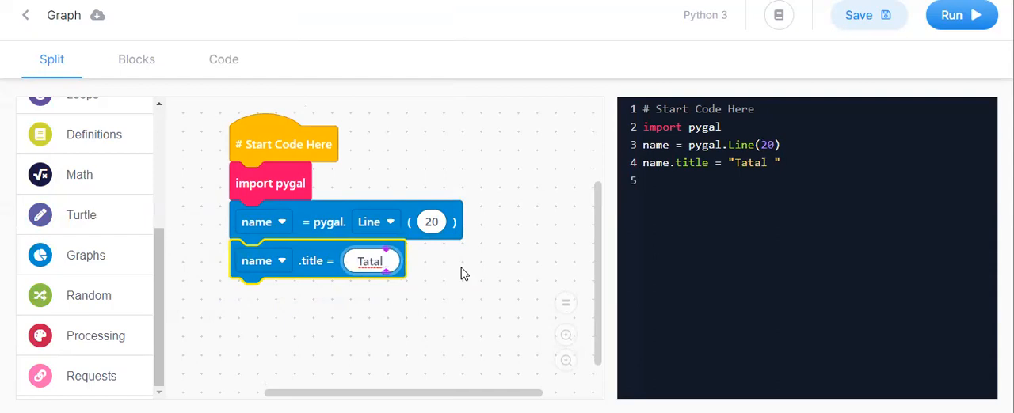
pyautogui.write('markd')
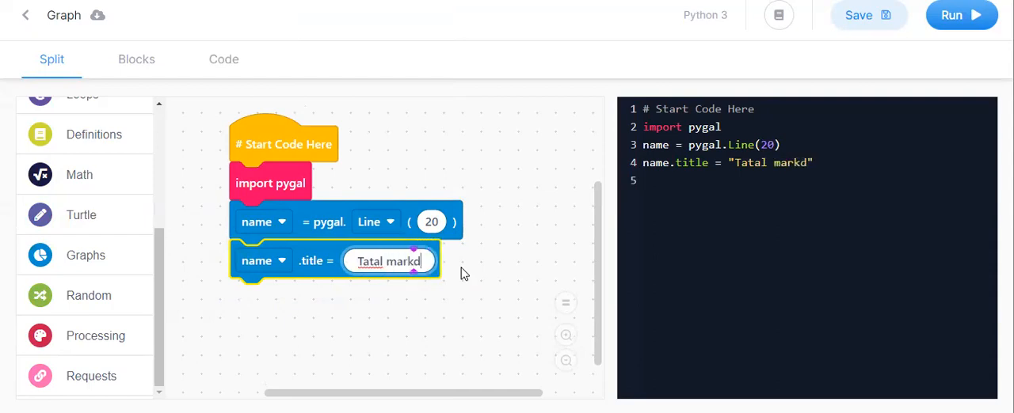
pyautogui.press('Backspace')
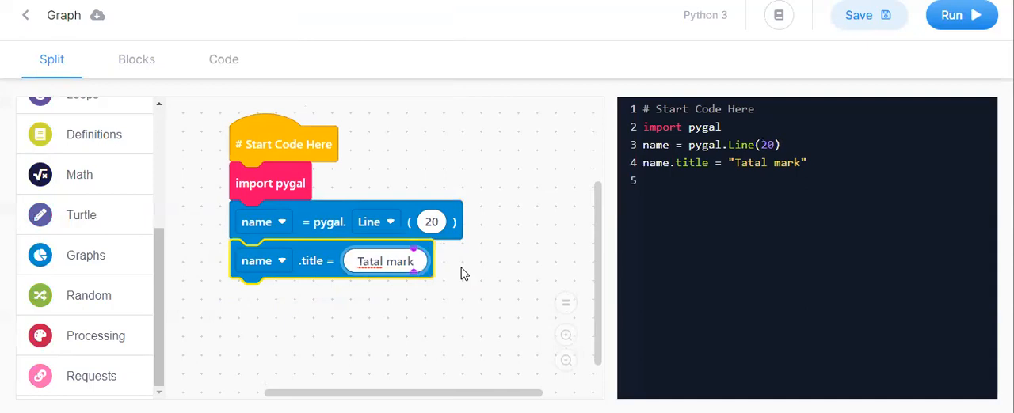
pyautogui.write('s')
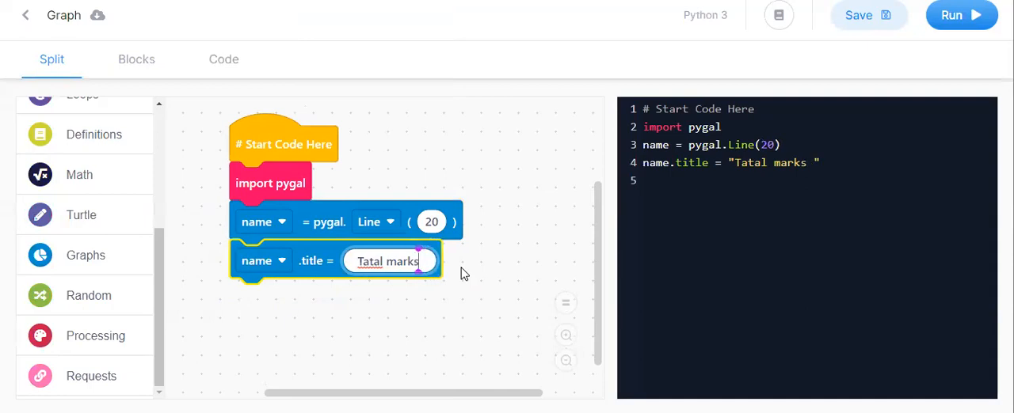
pyautogui.press('Backspace')
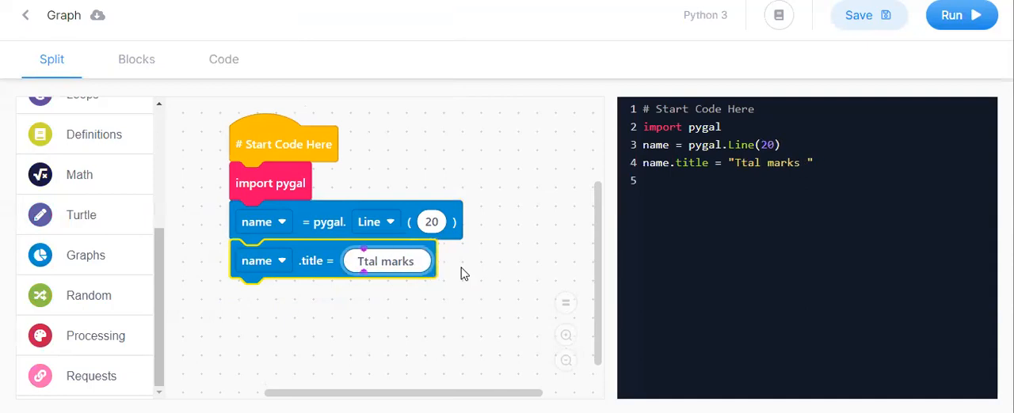
pyautogui.write('o')
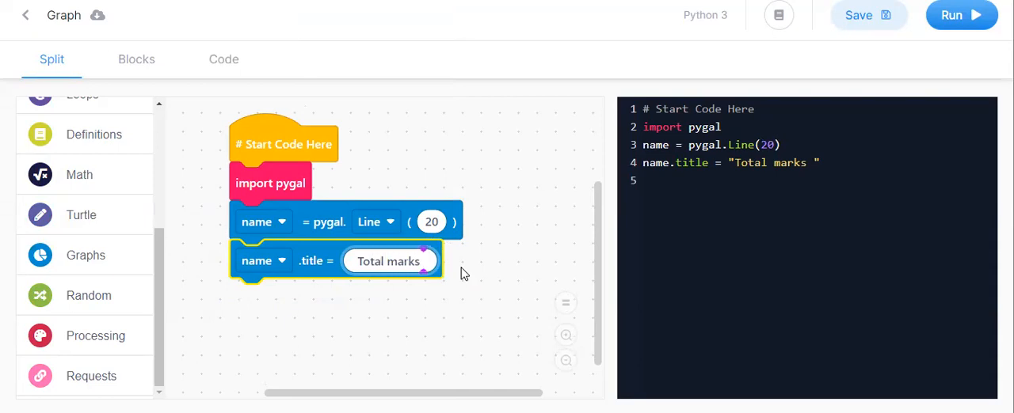
pyautogui.write('of')
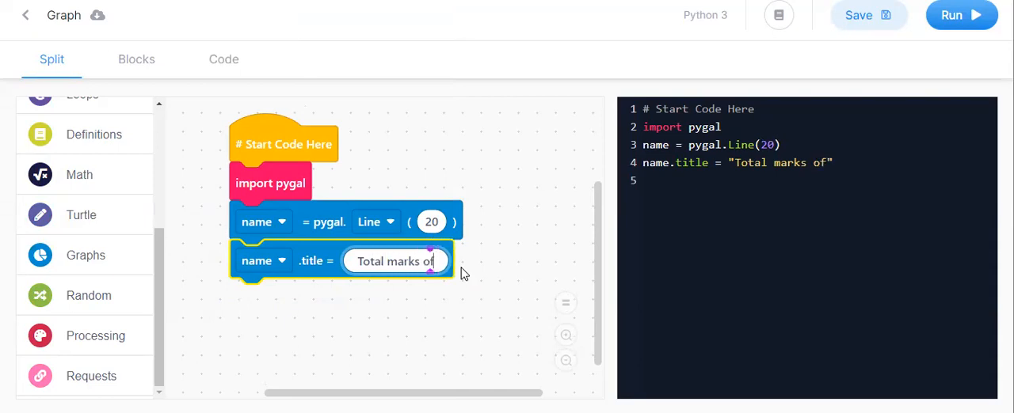
pyautogui.write('stud')
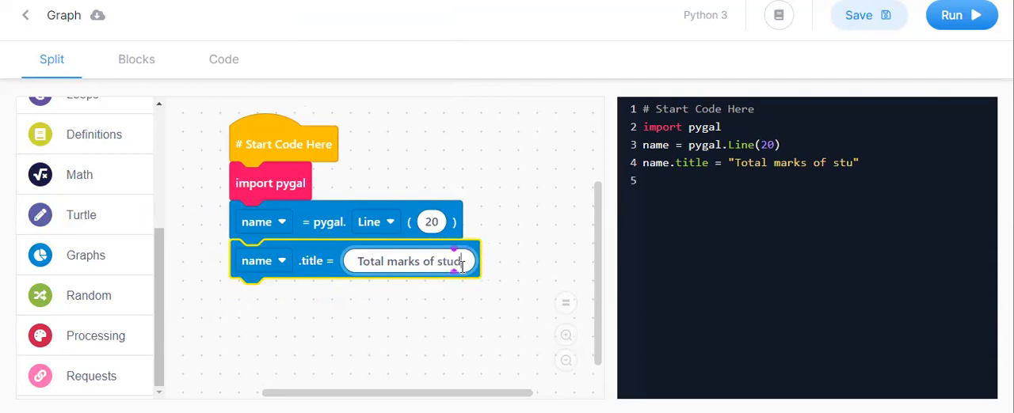
pyautogui.write('ents')
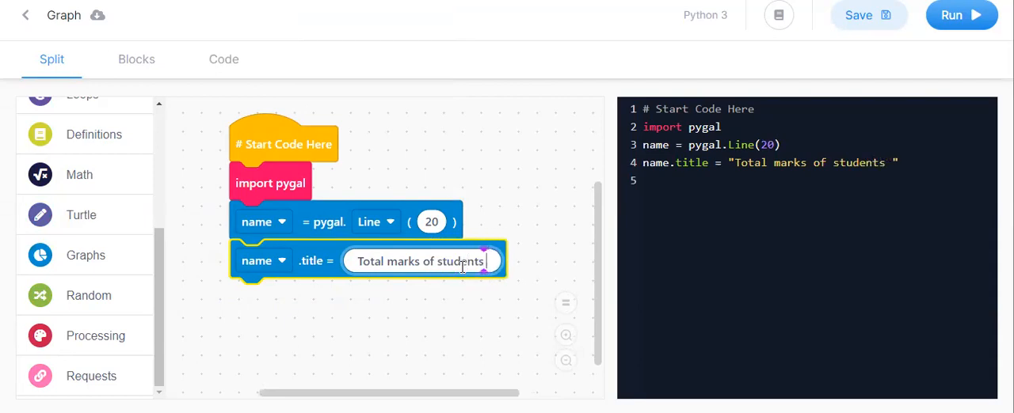
pyautogui.write('in')
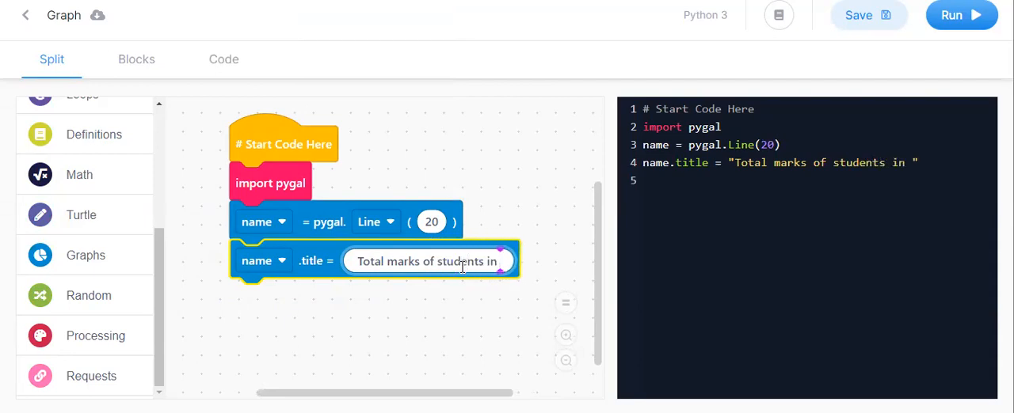
pyautogui.write('2013')
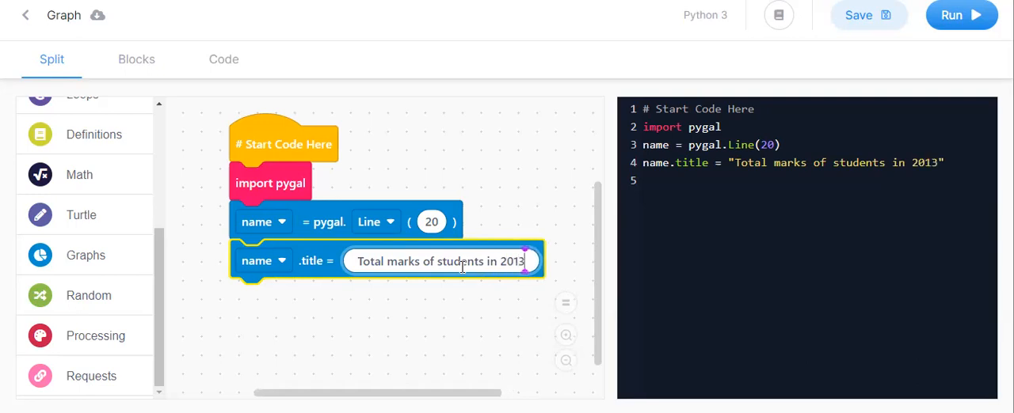
pyautogui.write('to')
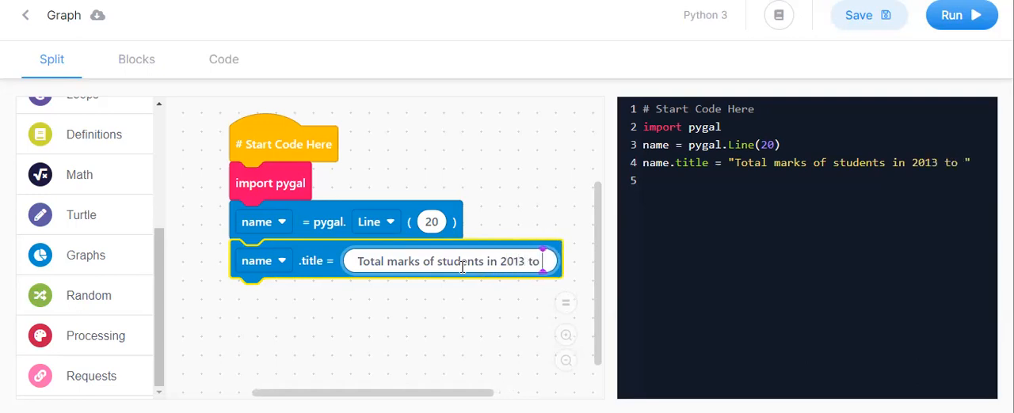
pyautogui.write('202')
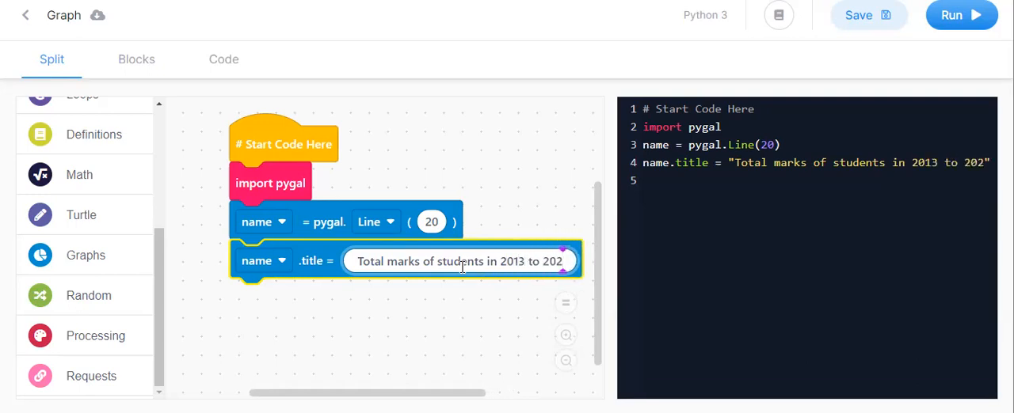
pyautogui.write('2')
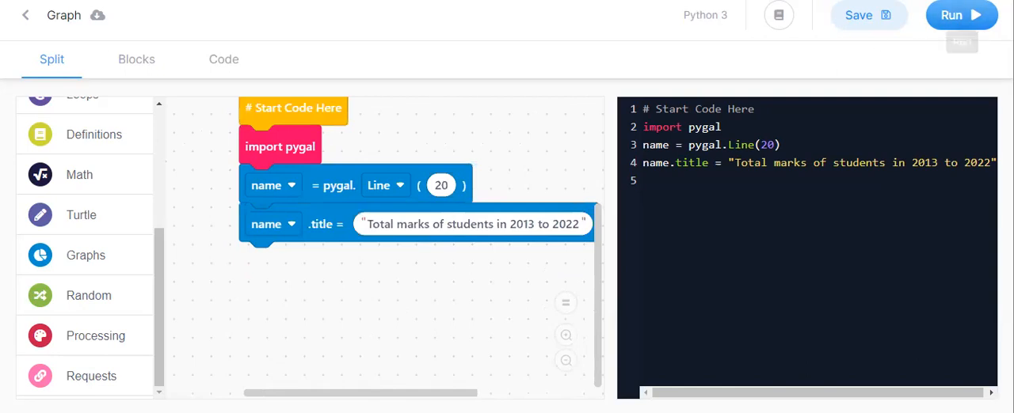
pyautogui.click(961, 15)
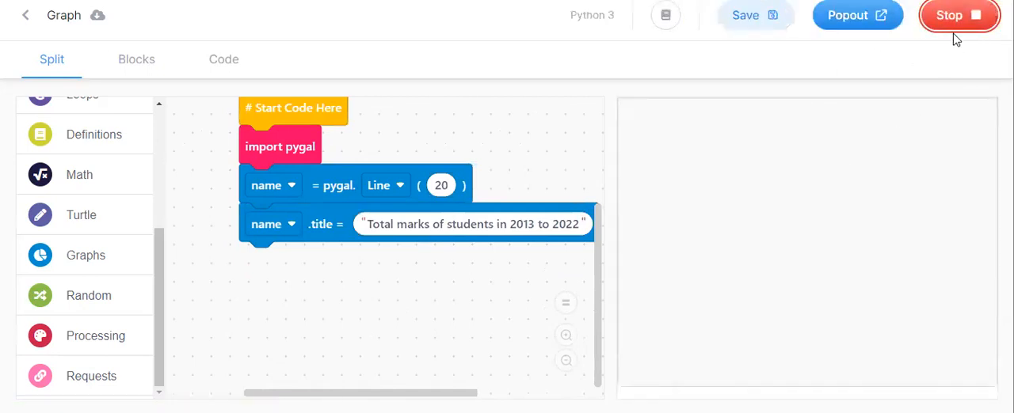
pyautogui.click(958, 15)
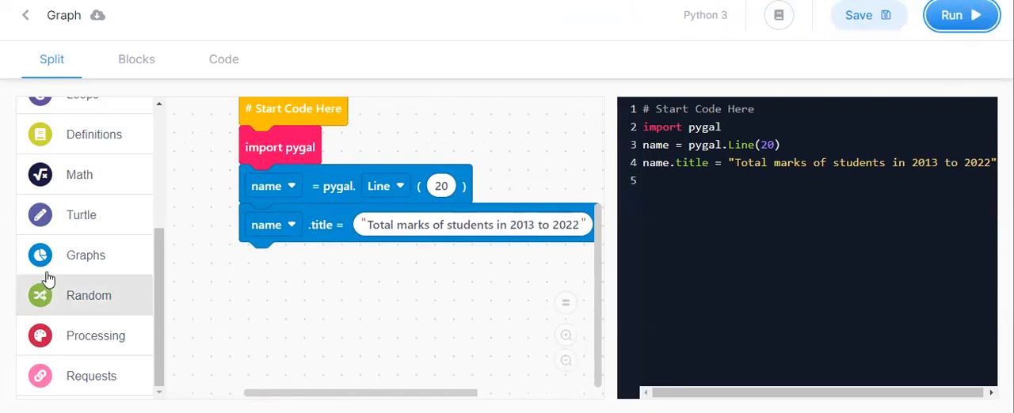
pyautogui.click(86, 255)
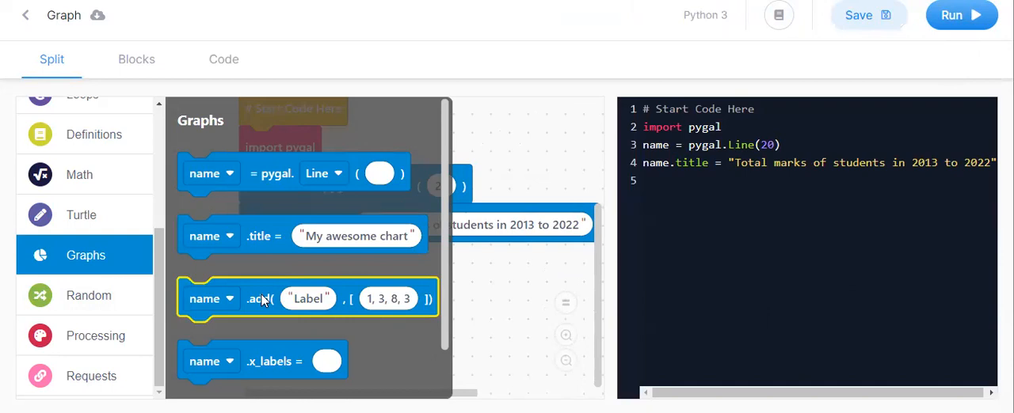
pyautogui.moveTo(126, 313)
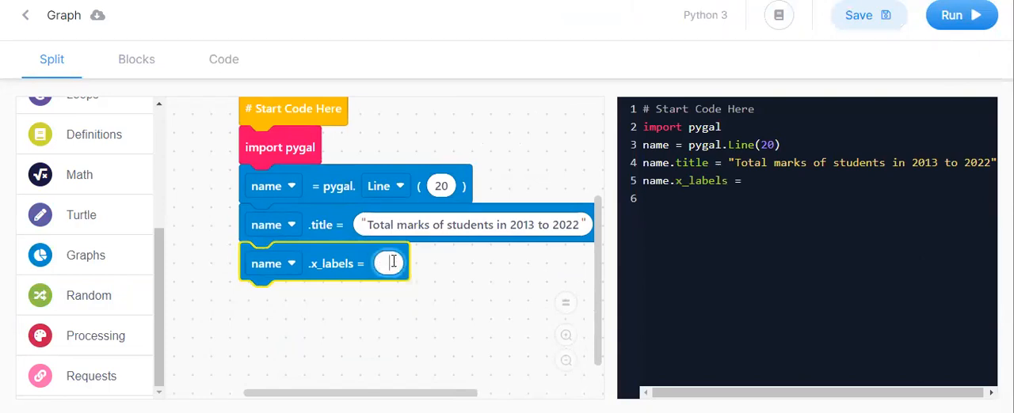
# Type 'map(str, range(2013, 2023' into the .x_labels field
pyautogui.write('map')
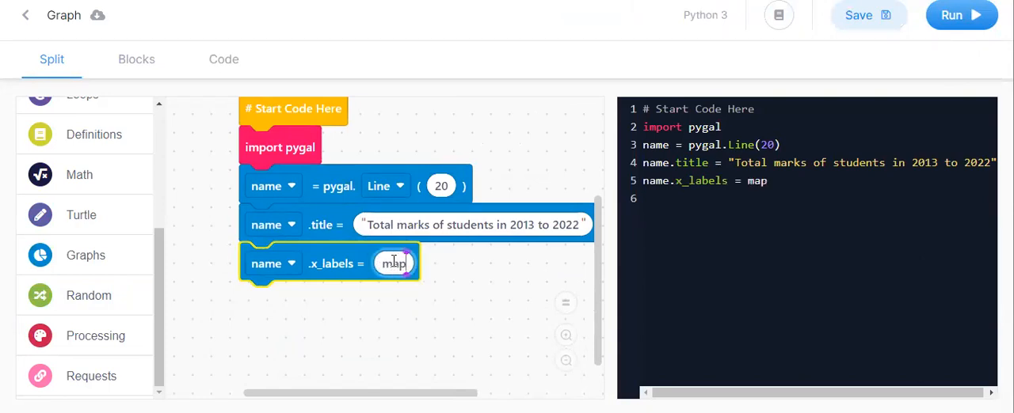
pyautogui.write('(')
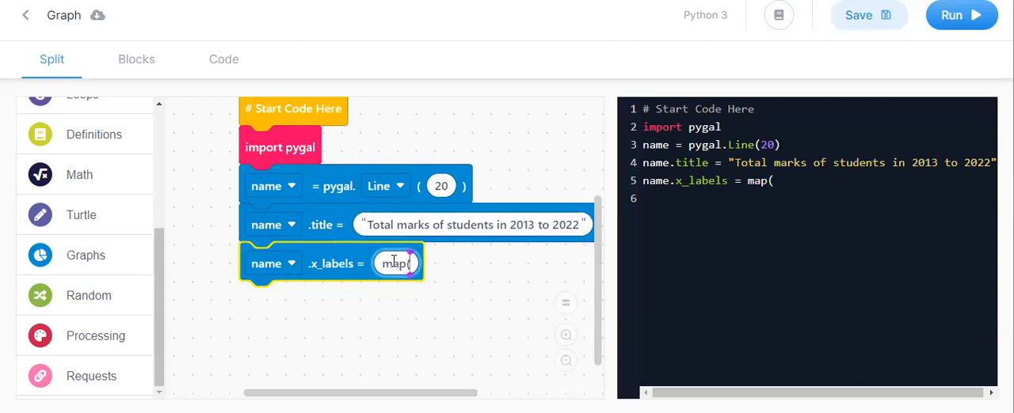
pyautogui.write('a')
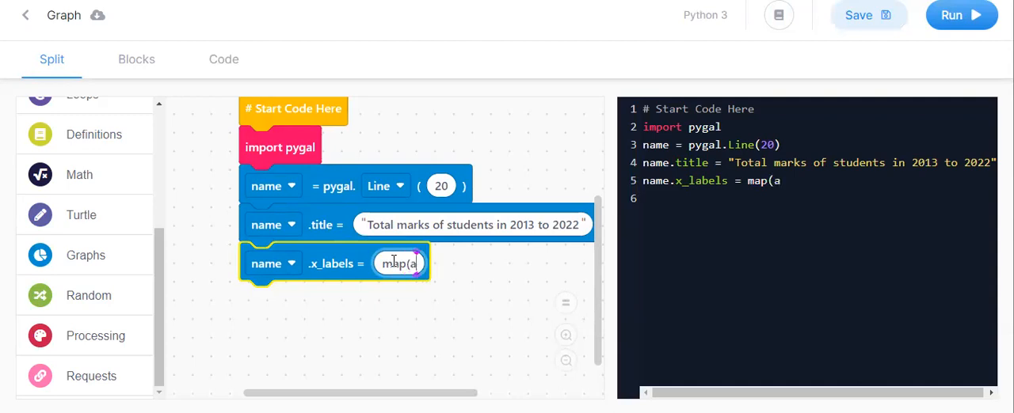
pyautogui.write('tr,')
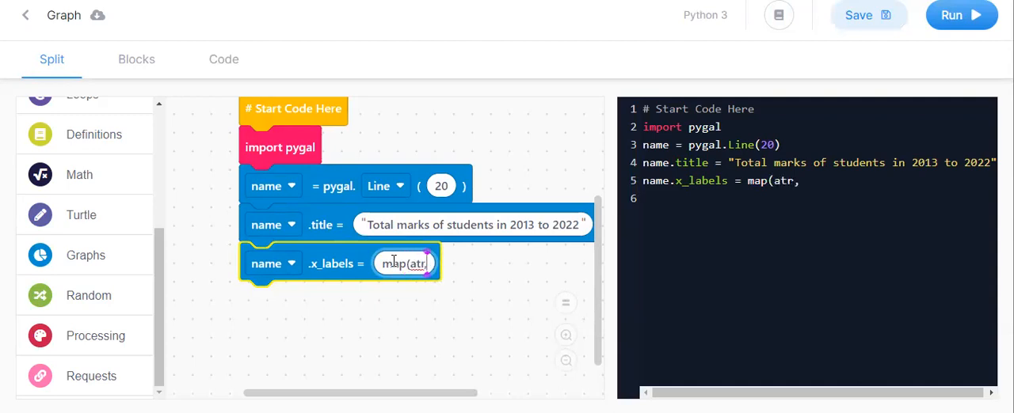
pyautogui.write('range(')
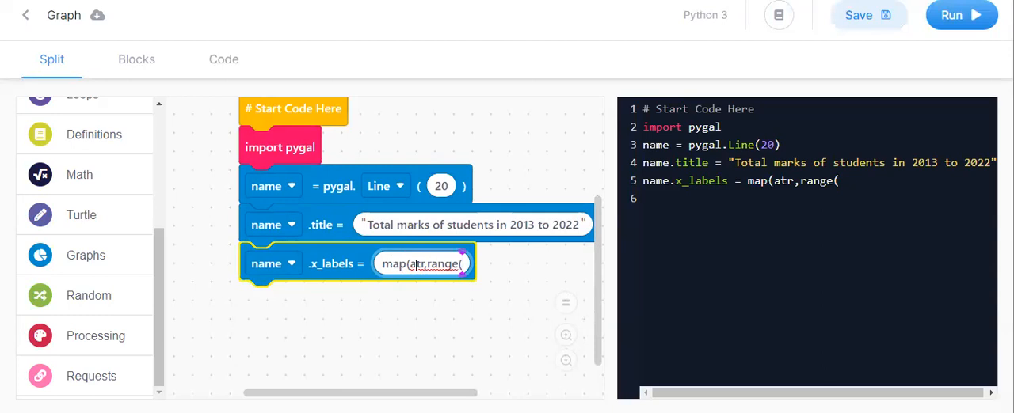
pyautogui.write('str')
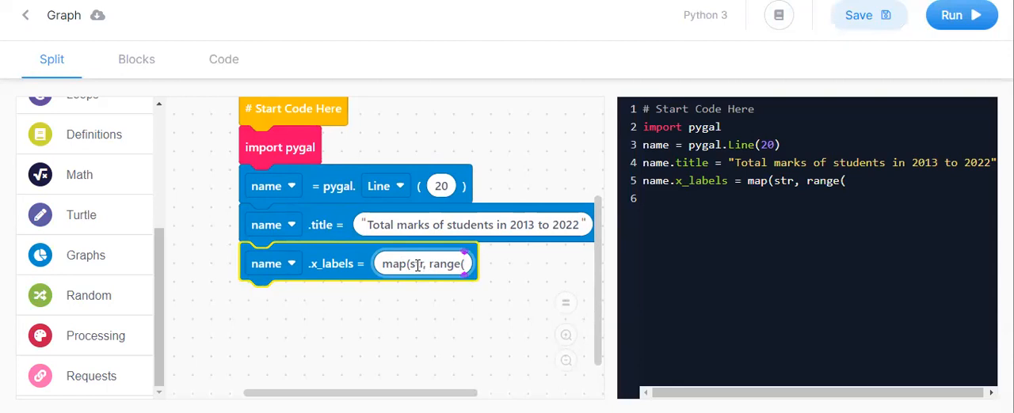
pyautogui.write('2')
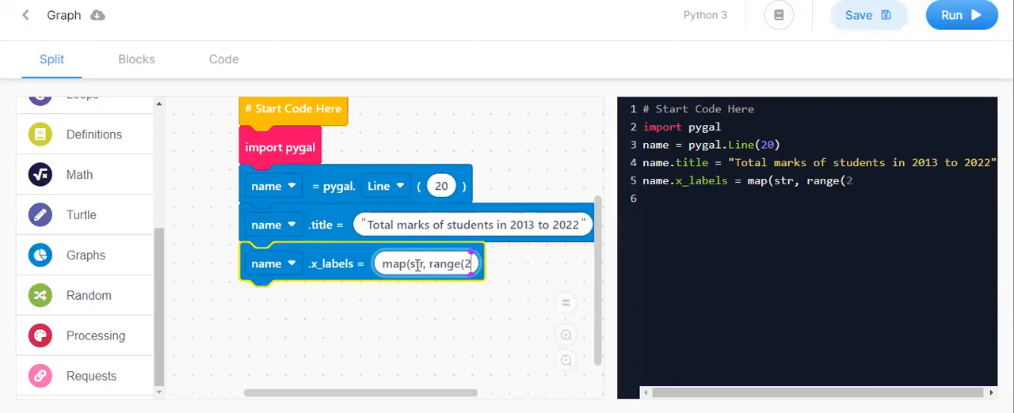
pyautogui.write('013')
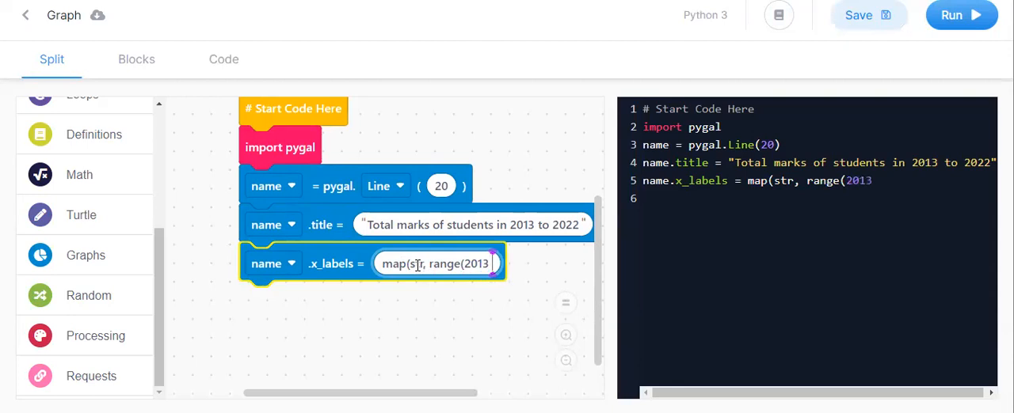
pyautogui.write(',')
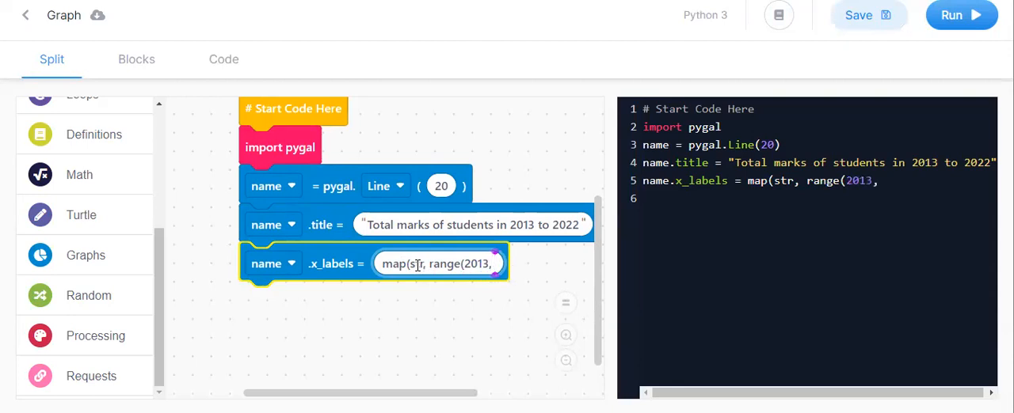
pyautogui.write('2023')
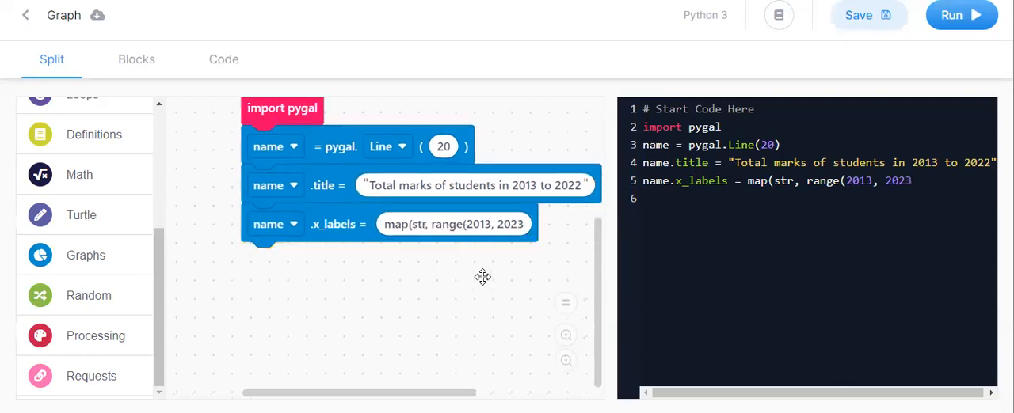
pyautogui.moveTo(55, 178)
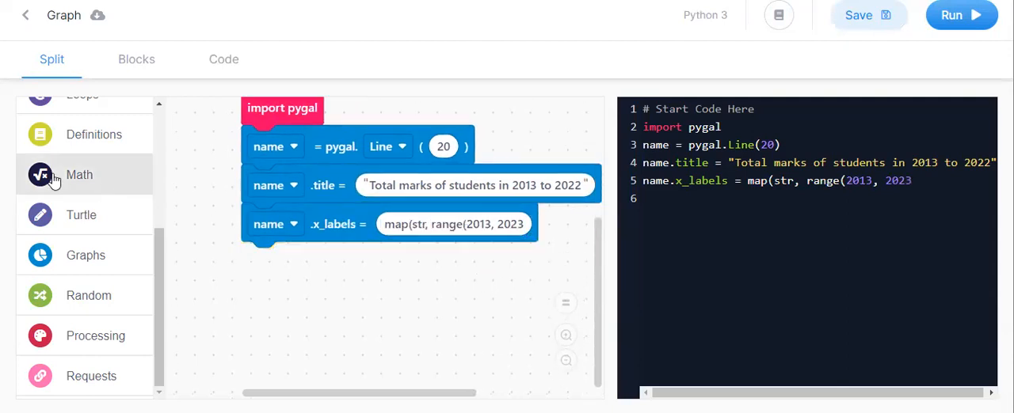
# Add a data series labelled Sam with marks 11, 14, 18, 16
pyautogui.click(85, 255)
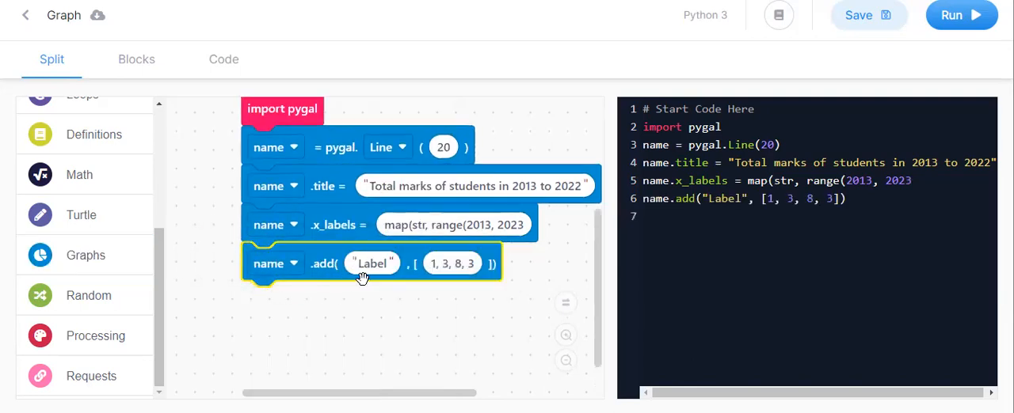
pyautogui.doubleClick(371, 263)
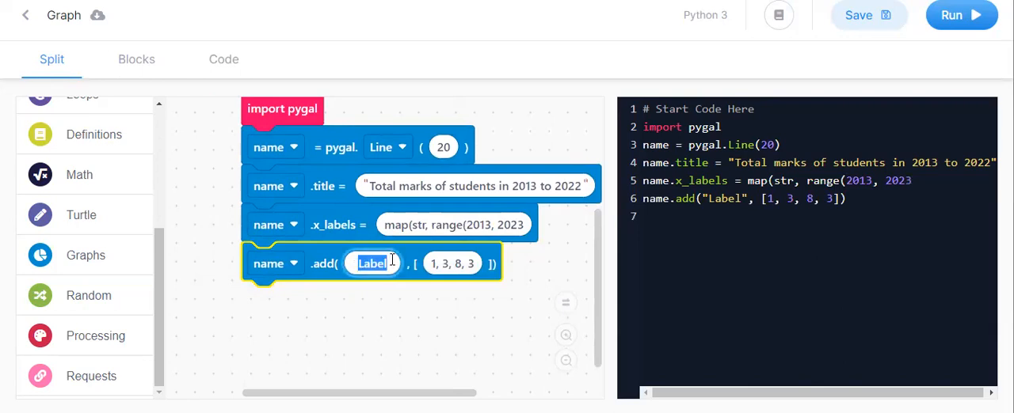
pyautogui.write('S')
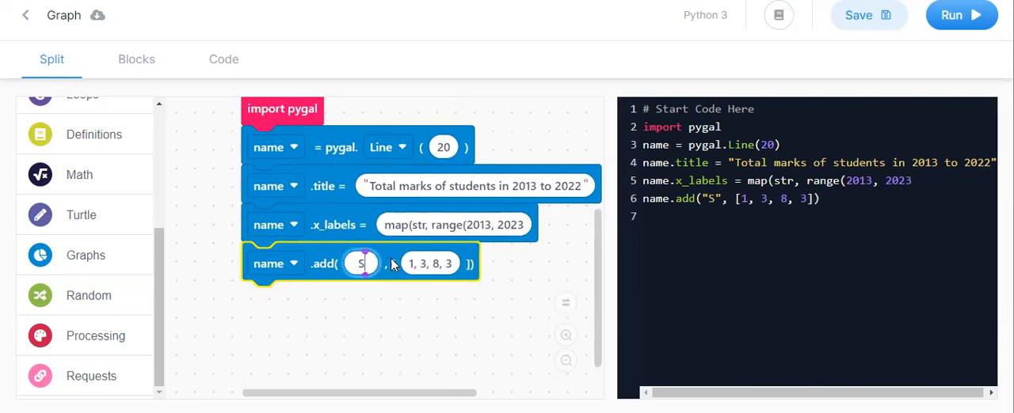
pyautogui.write('am')
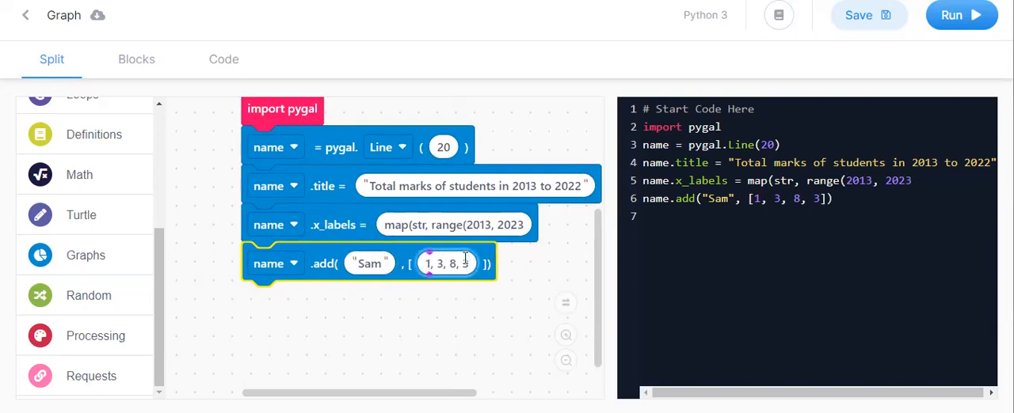
pyautogui.write('1')
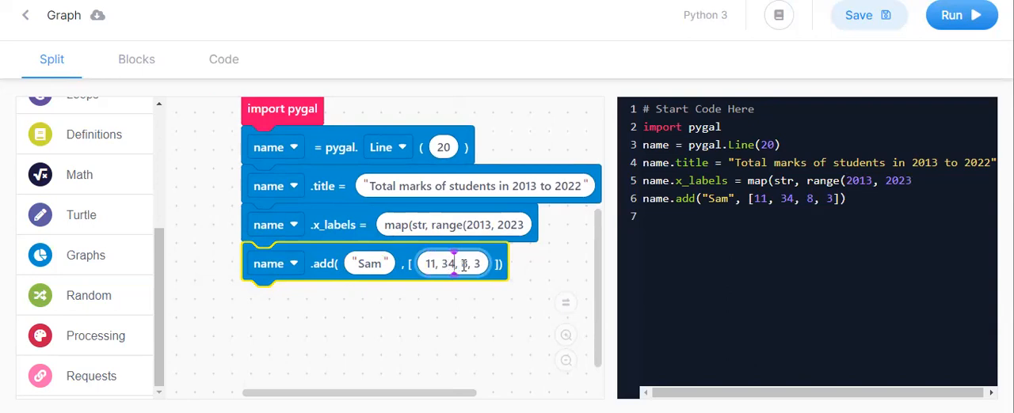
pyautogui.write('24')
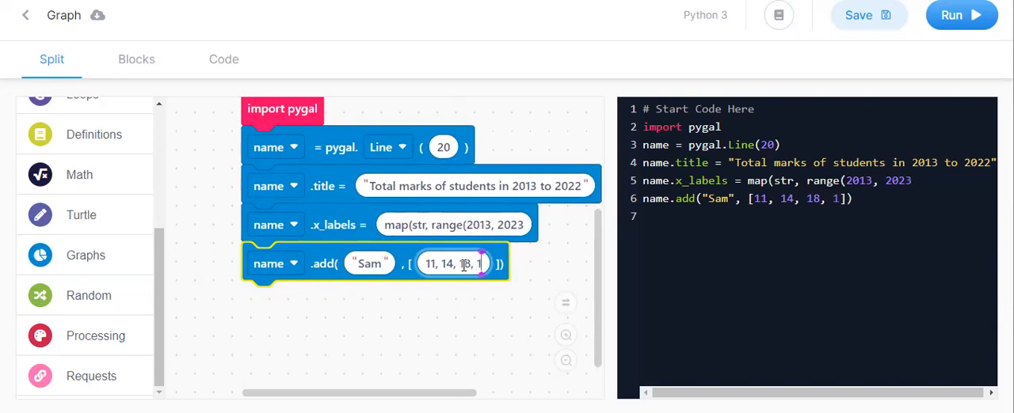
pyautogui.write('6')
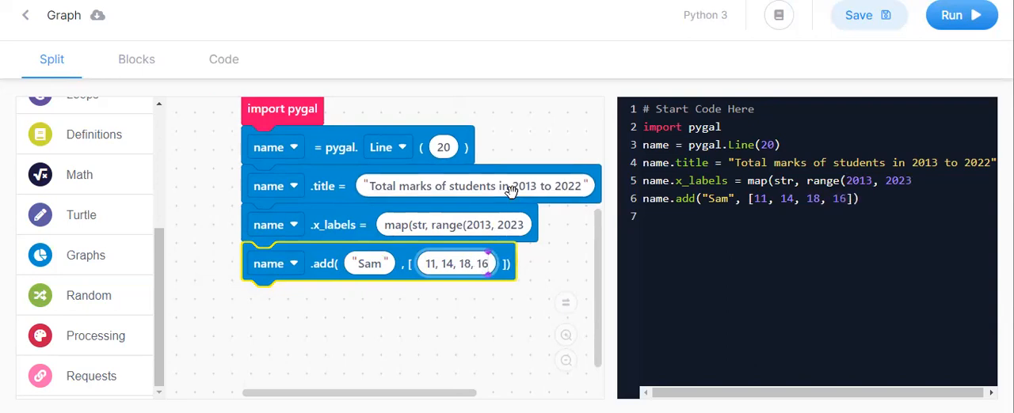
pyautogui.moveTo(522, 221)
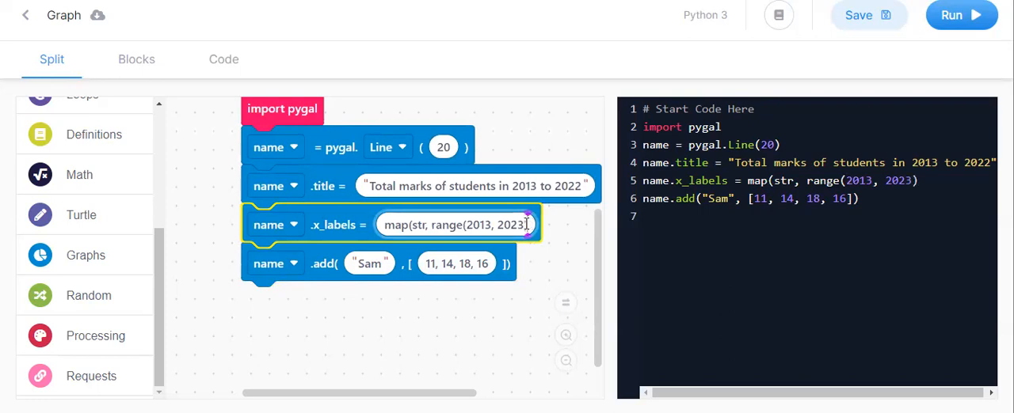
# Close the x_labels parentheses with ')' and scroll down to the series blocks
pyautogui.write(')')
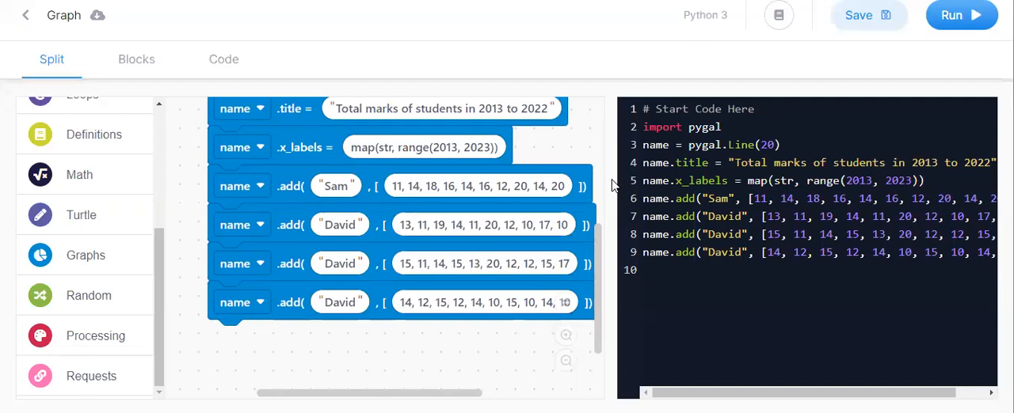
pyautogui.moveTo(610, 186)
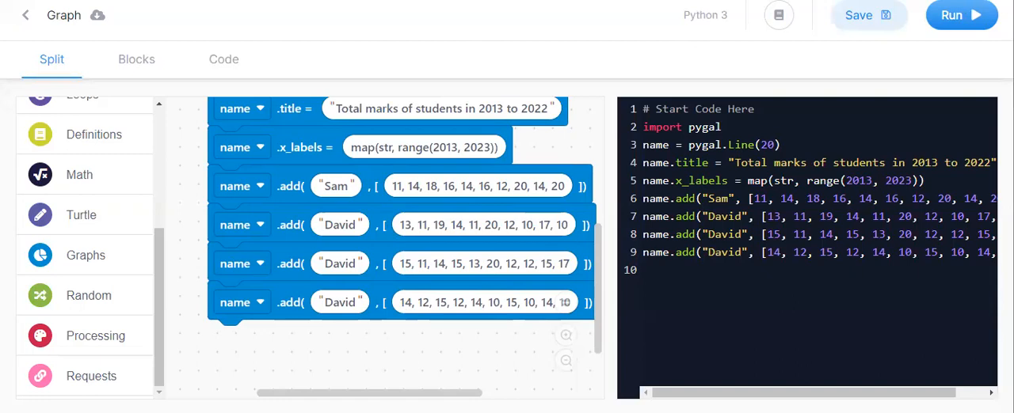
pyautogui.scroll(-3)
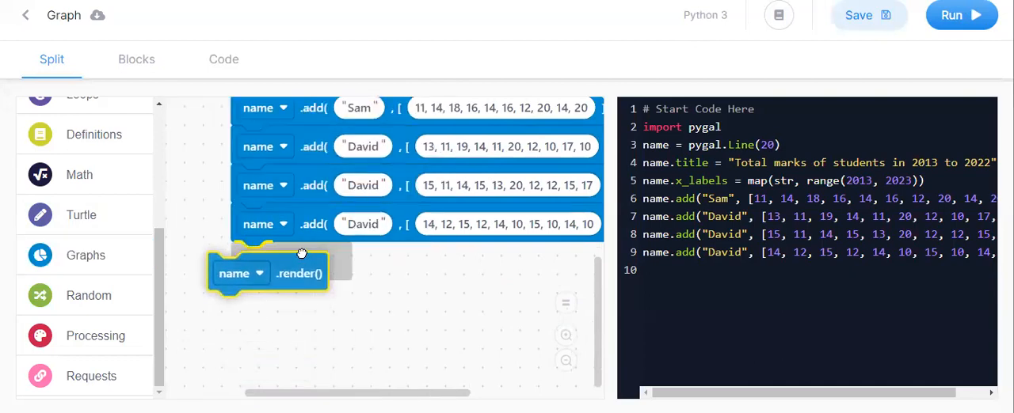
# Attach name.render() beneath the last .add block and save the project
pyautogui.moveTo(299, 273); pyautogui.dragTo(300, 253)
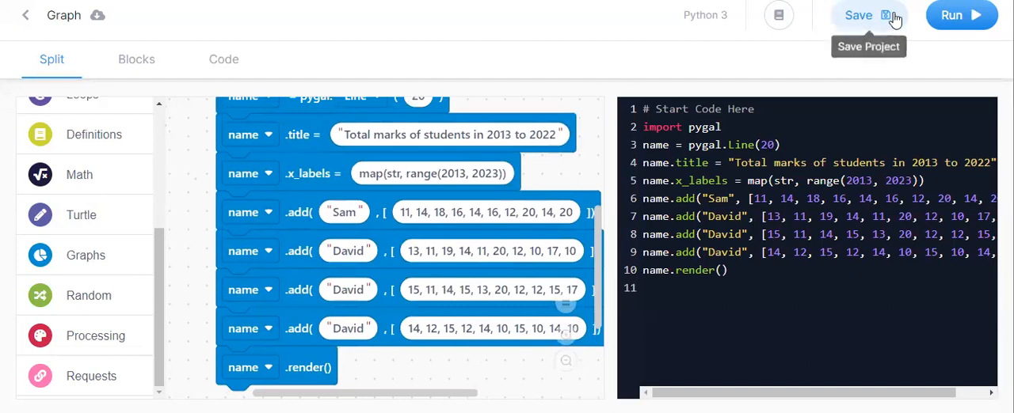
pyautogui.click(960, 15)
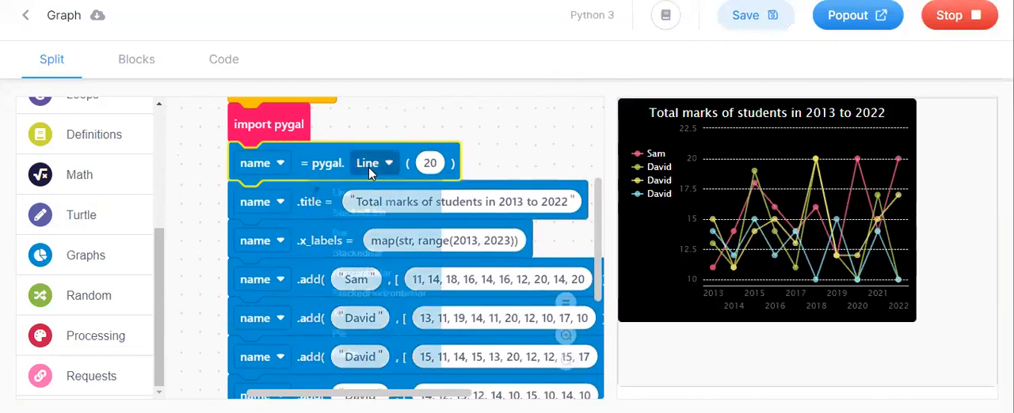
# Render the chart as Bar, then HorizontalBar, then Pie, rerunning after each change
pyautogui.click(367, 162)
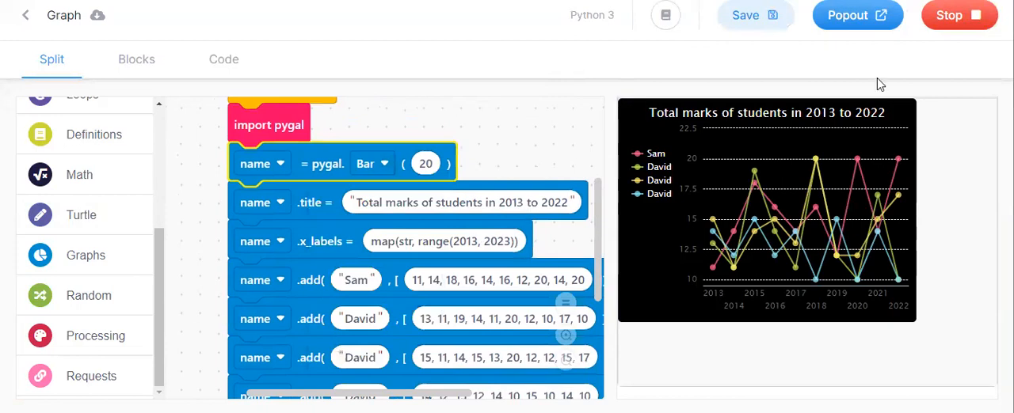
pyautogui.click(959, 15)
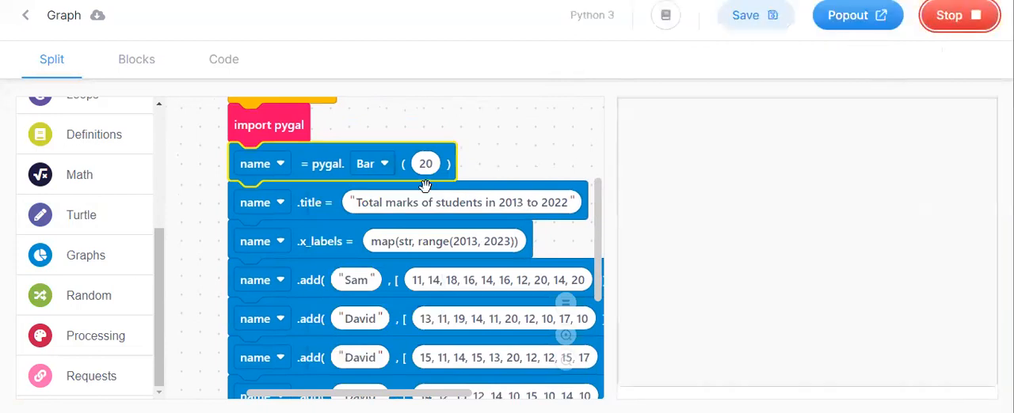
pyautogui.click(372, 163)
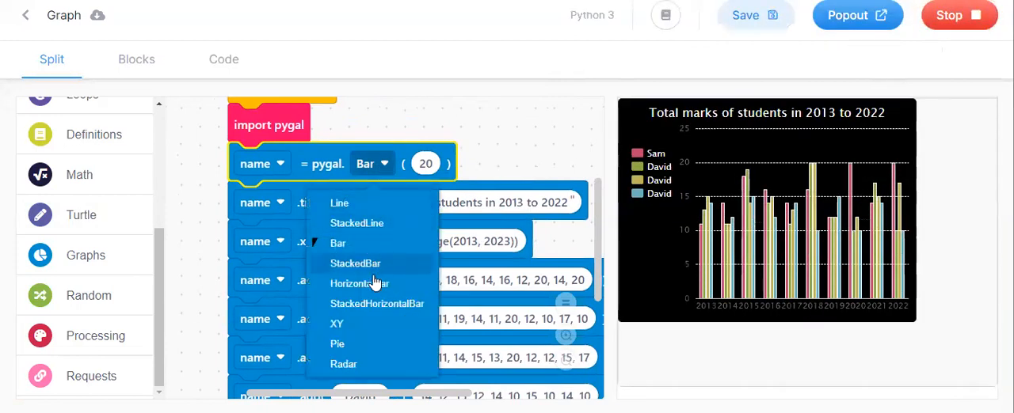
pyautogui.click(359, 283)
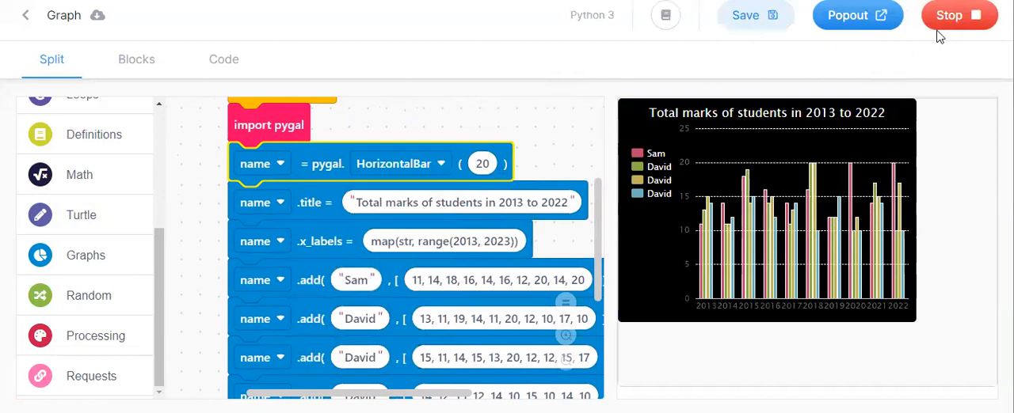
pyautogui.click(958, 15)
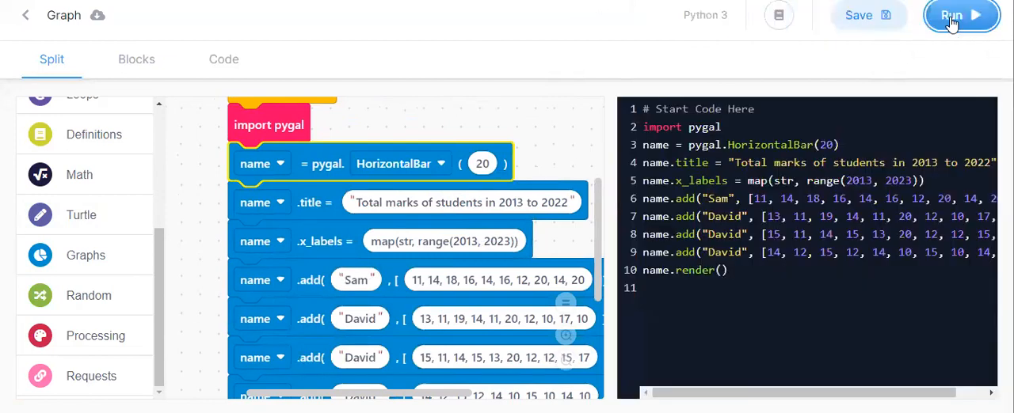
pyautogui.click(960, 15)
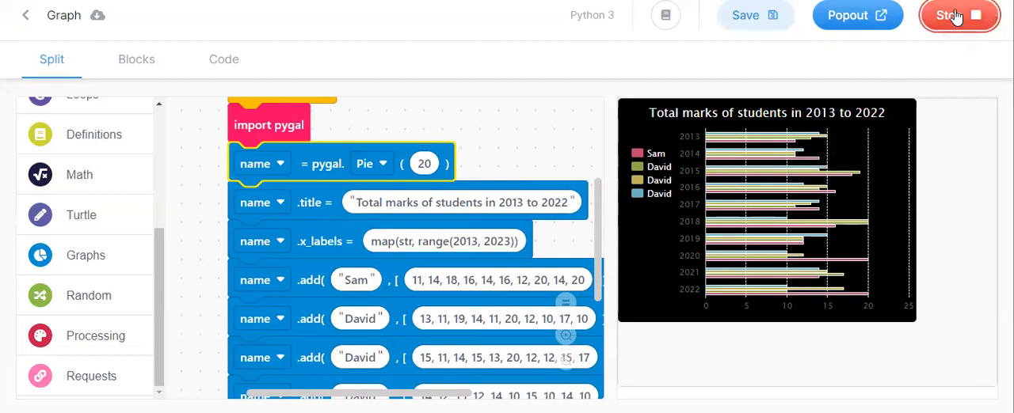
pyautogui.click(958, 15)
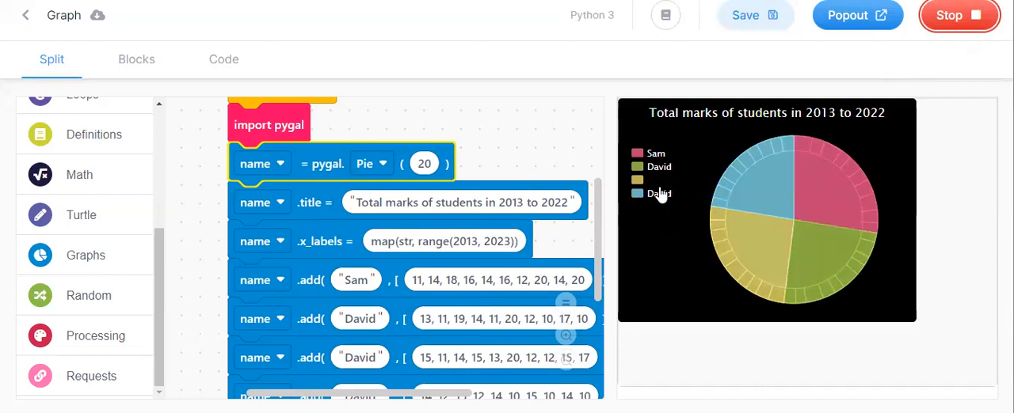
# Scroll the workspace down to the student series blocks
pyautogui.scroll(-3)
pyautogui.write('Ram')
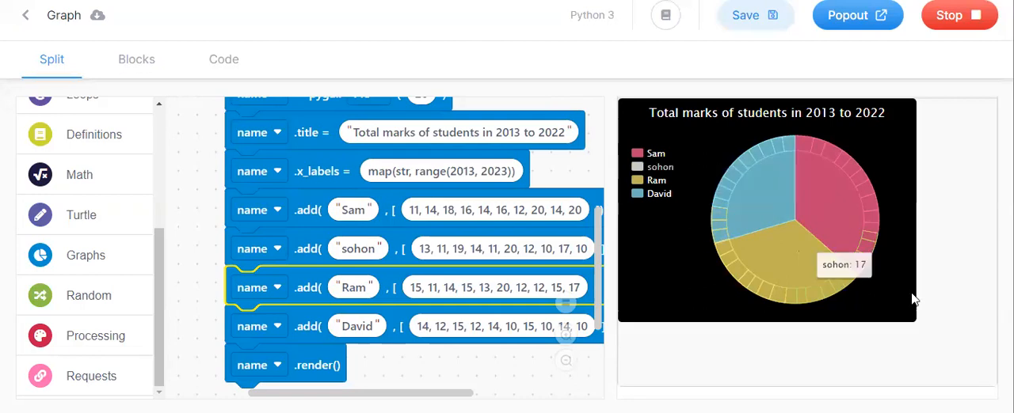
pyautogui.moveTo(664, 159)
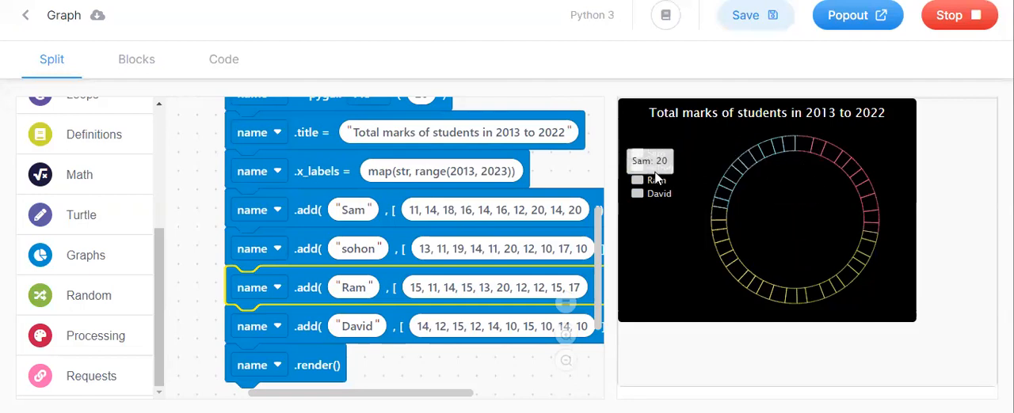
pyautogui.moveTo(556, 168)
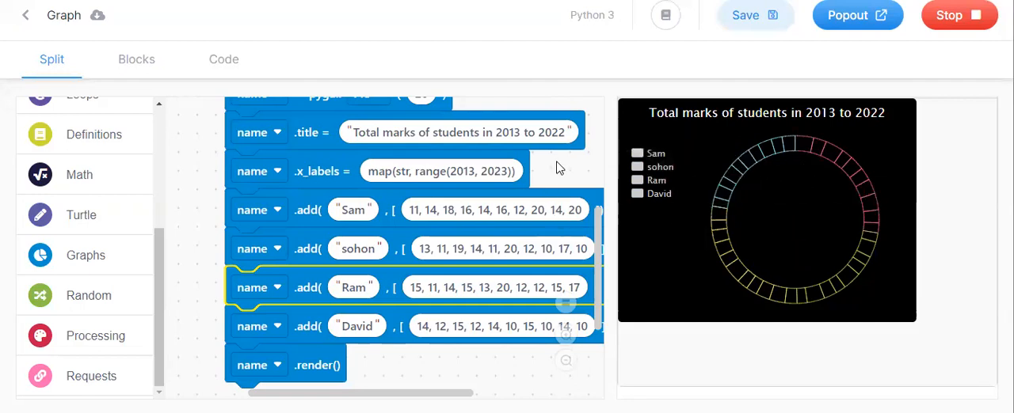